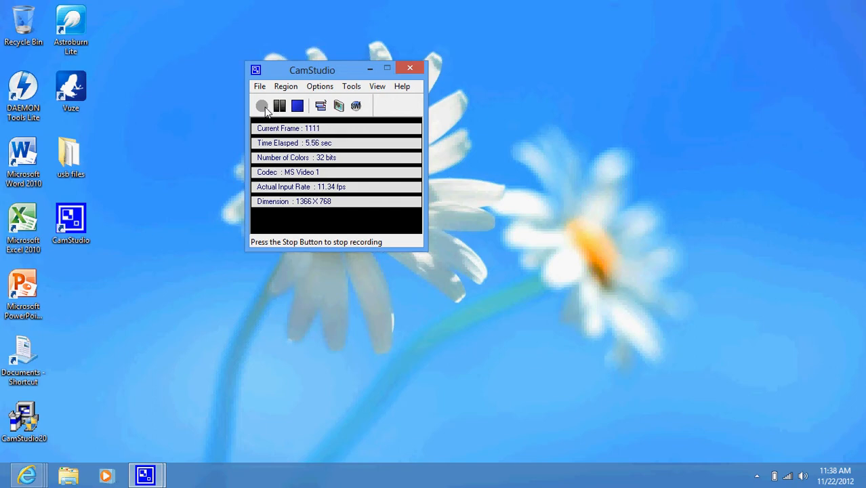
mouse_move(210, 290)
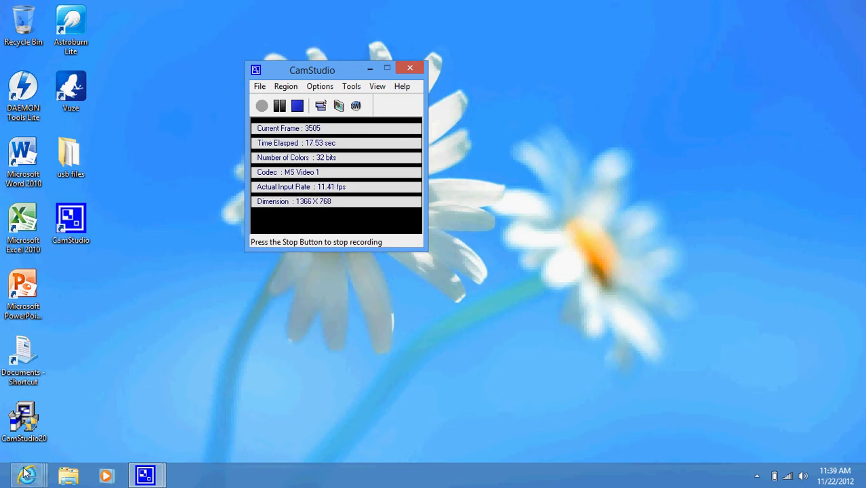
mouse_move(247, 385)
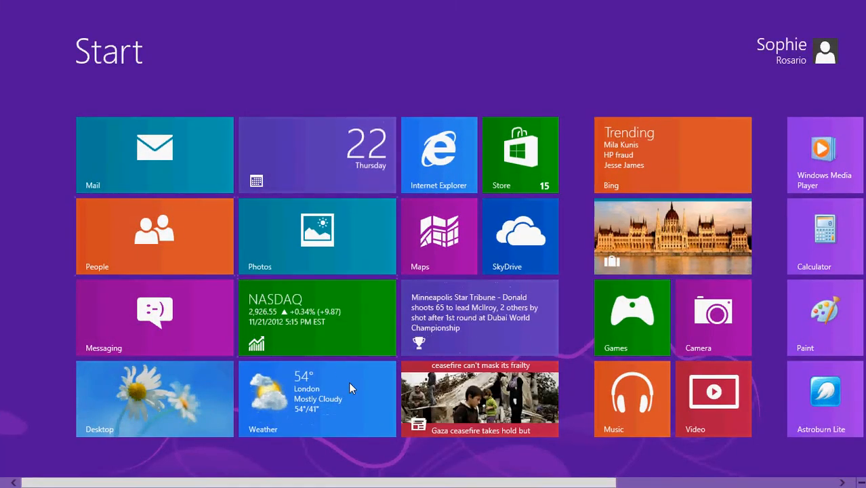
mouse_move(98, 388)
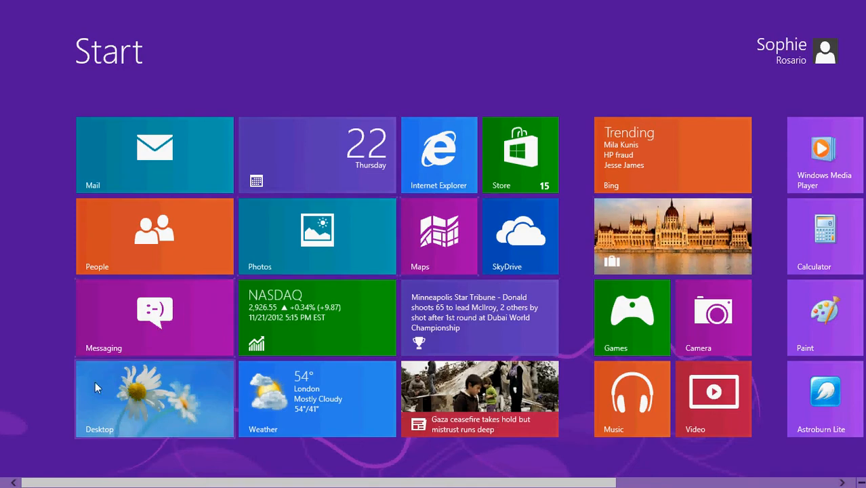
mouse_move(151, 388)
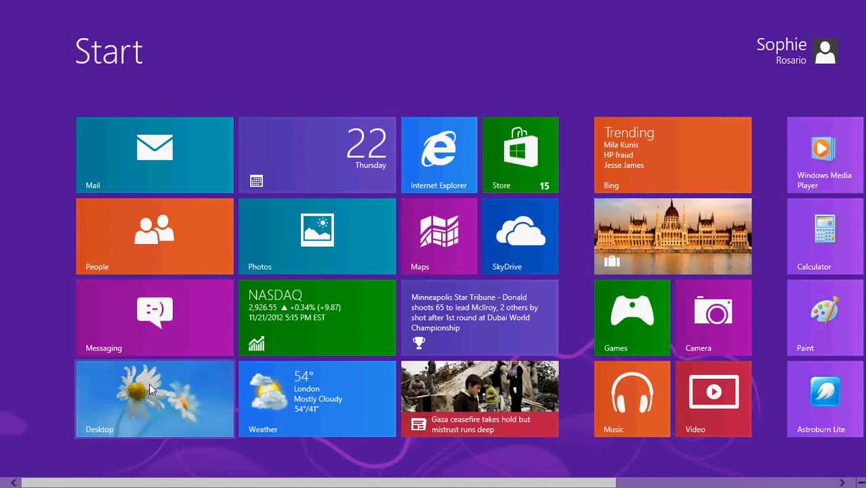
- Return to the Windows 8 desktop from the Start screen via the Desktop tile
left_click(155, 399)
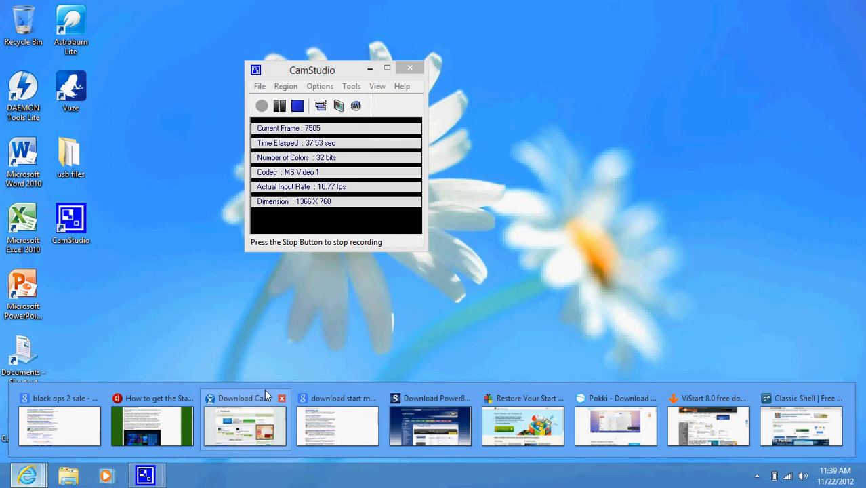
- Bring Internet Explorer forward on the 'ViStart 8.0 free download' Download Crew tab
left_click(246, 426)
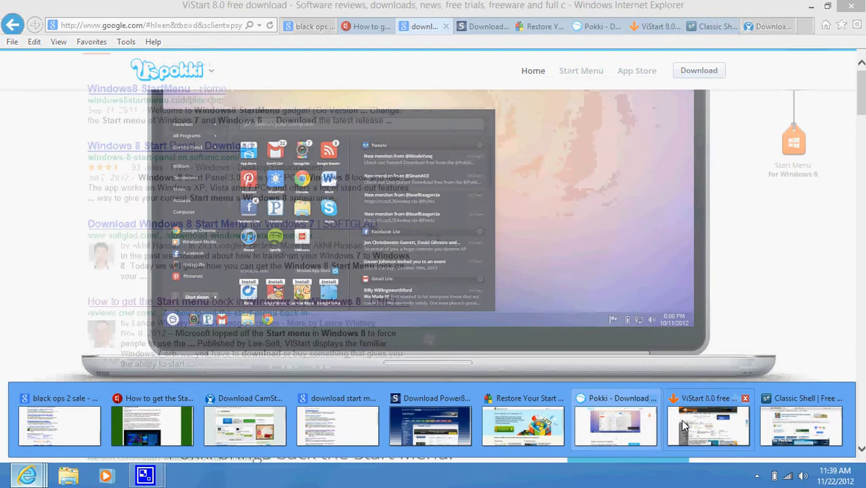
left_click(708, 426)
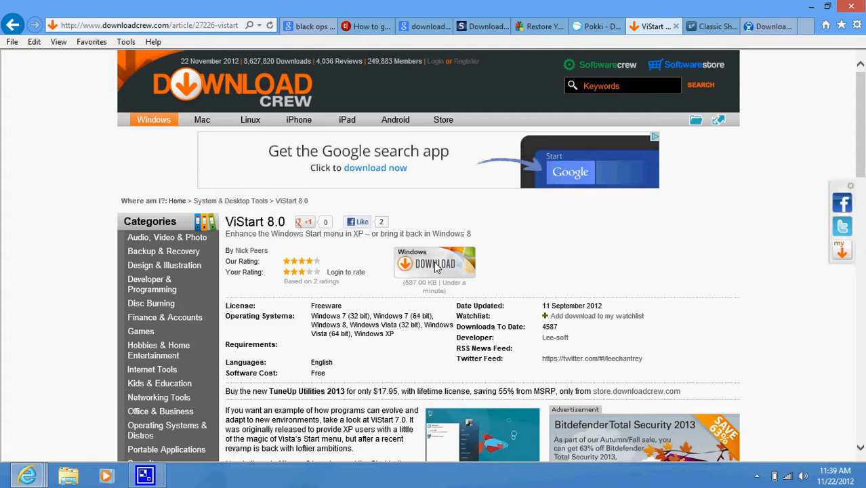
- Download windows-start-menu-vistart.exe, choose Run, and dismiss the download notification bar
left_click(433, 263)
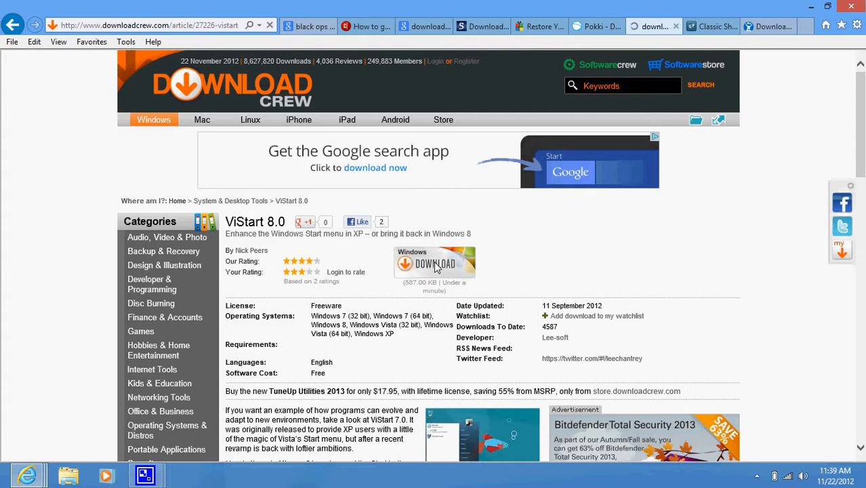
left_click(434, 263)
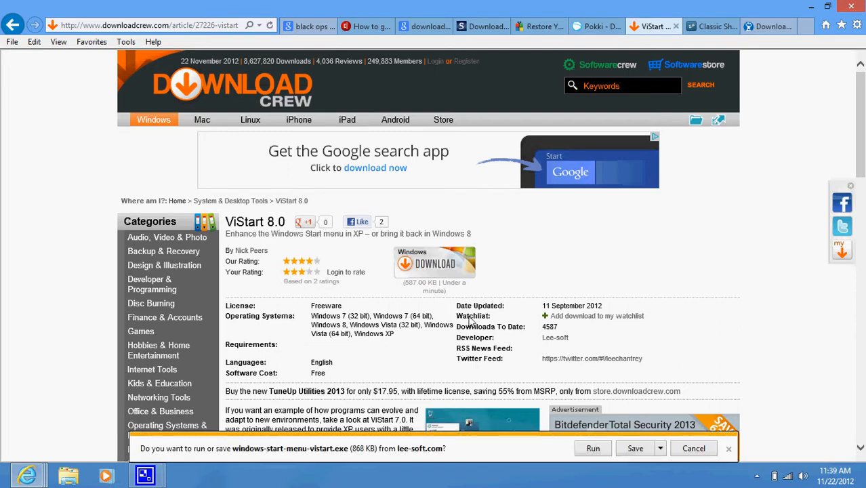
left_click(592, 448)
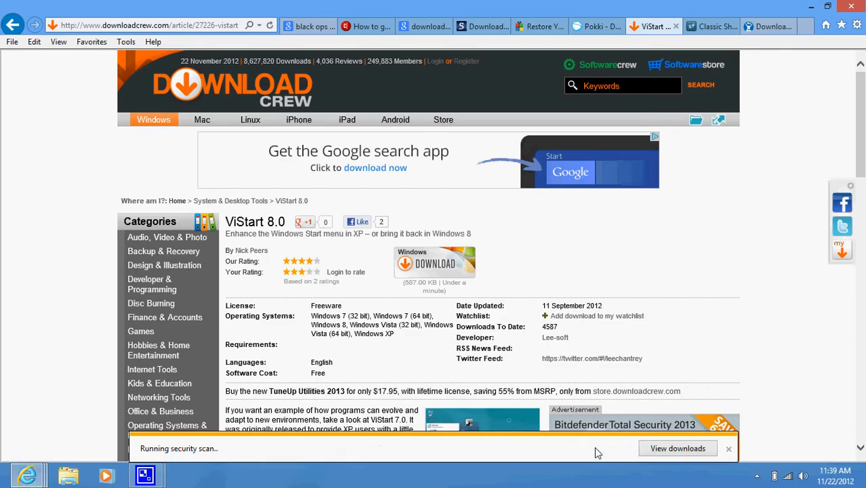
left_click(730, 447)
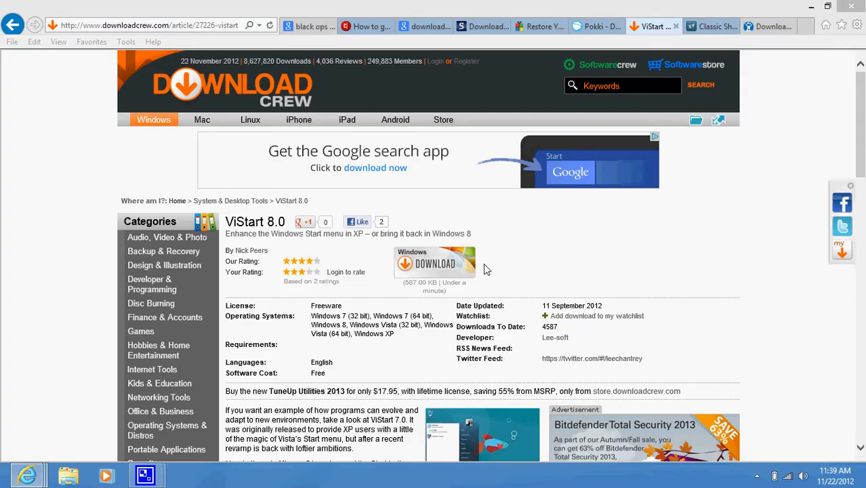
mouse_move(786, 43)
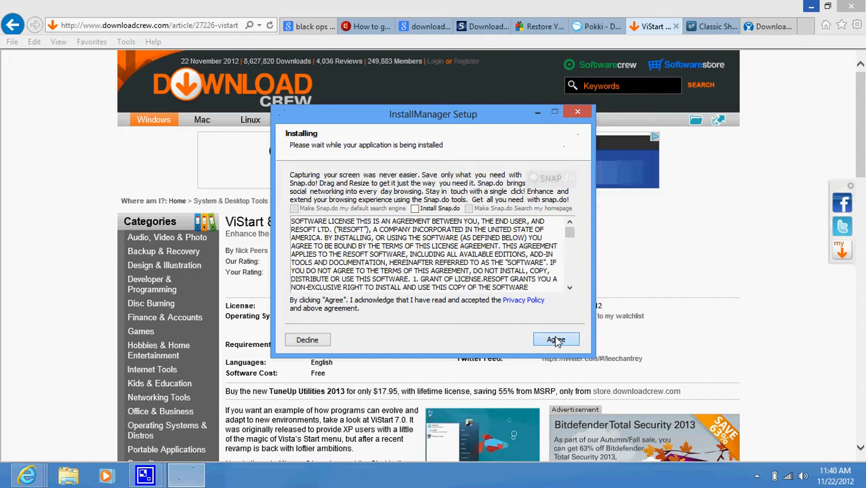
- Agree to both bundled-offer license screens in the InstallManager Setup window
left_click(556, 339)
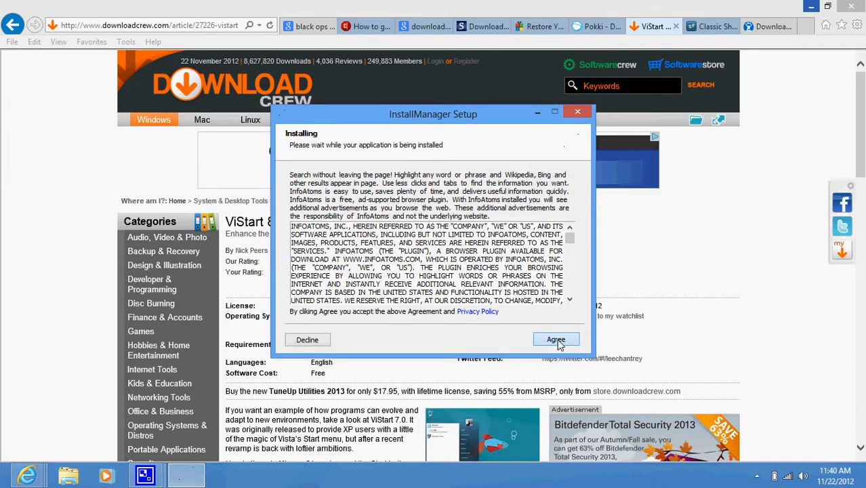
left_click(556, 339)
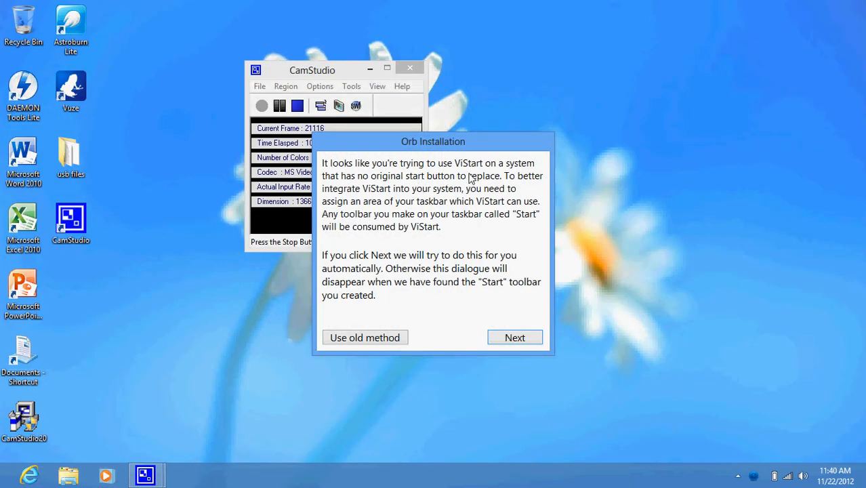
mouse_move(480, 203)
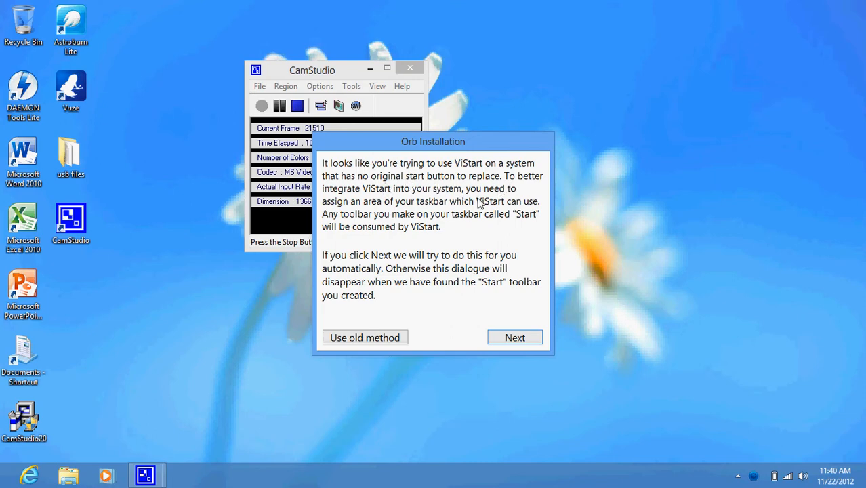
mouse_move(485, 293)
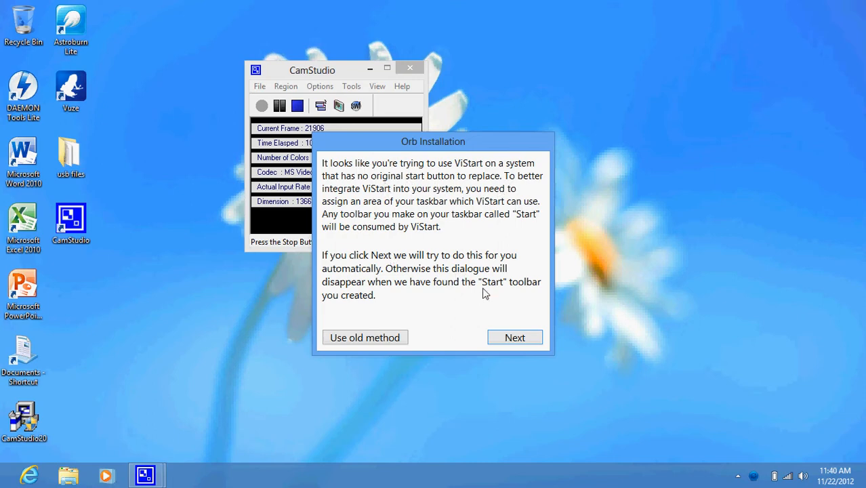
- Let the Orb Installation dialog create the Start toolbar automatically and launch ViStart 8.0
left_click(515, 337)
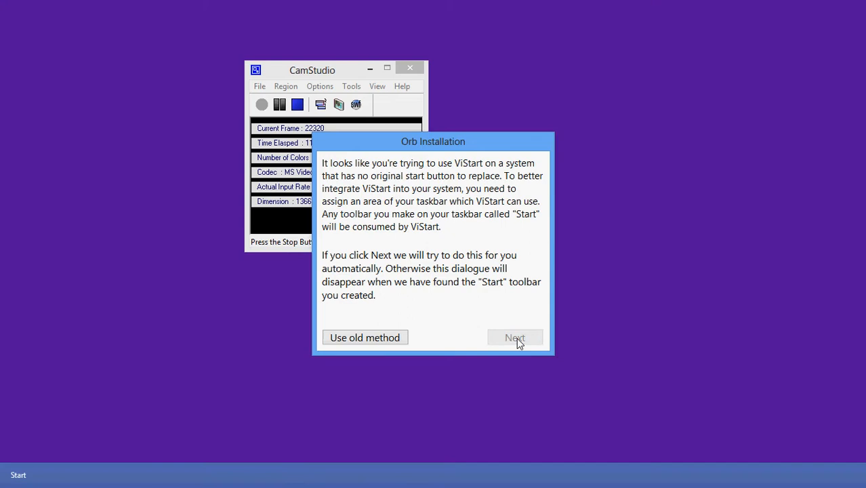
left_click(515, 338)
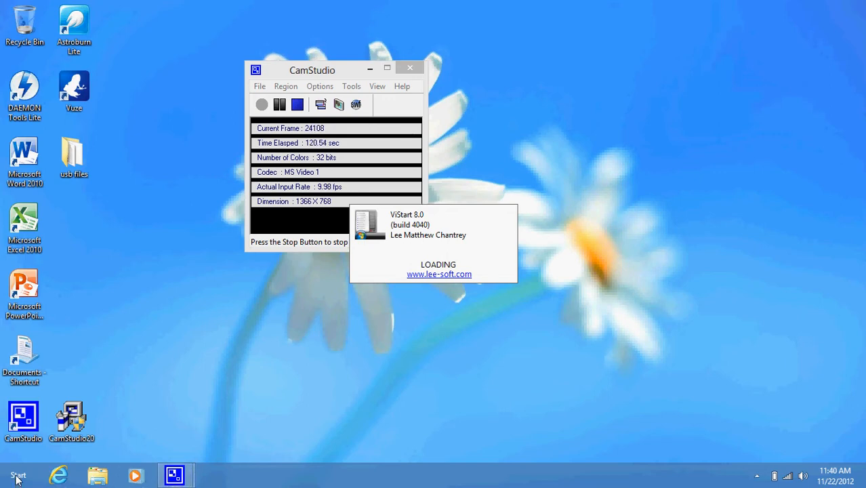
mouse_move(339, 268)
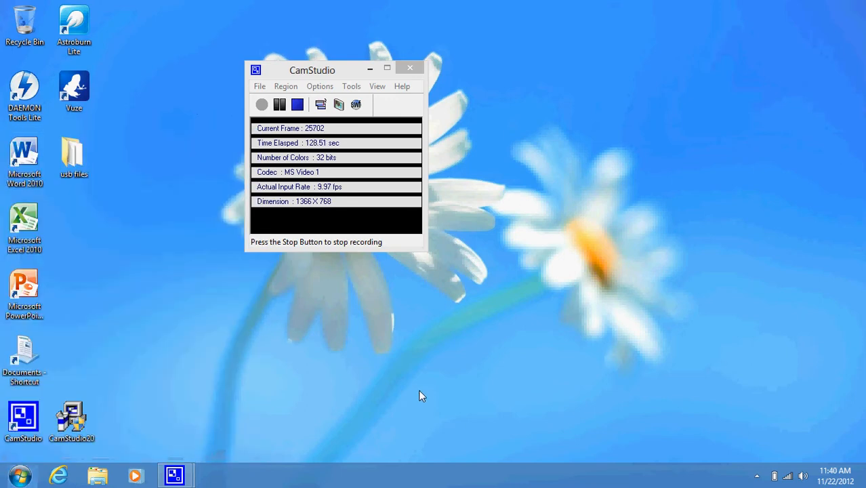
left_click(19, 475)
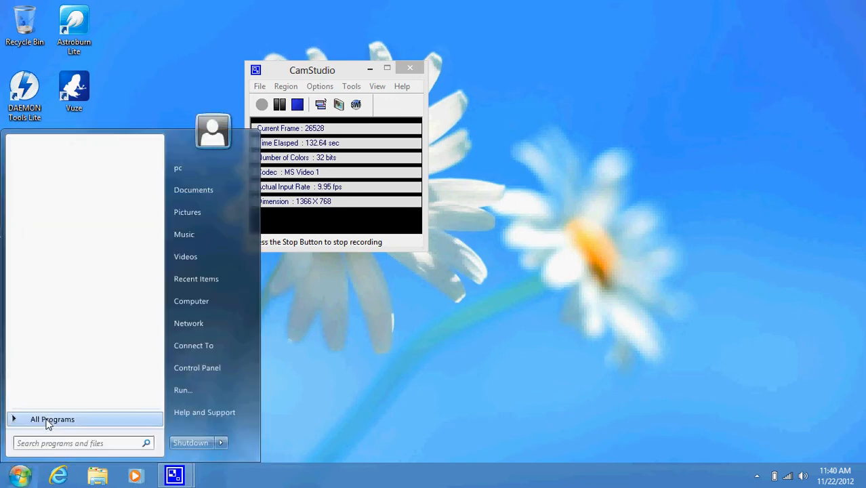
left_click(51, 419)
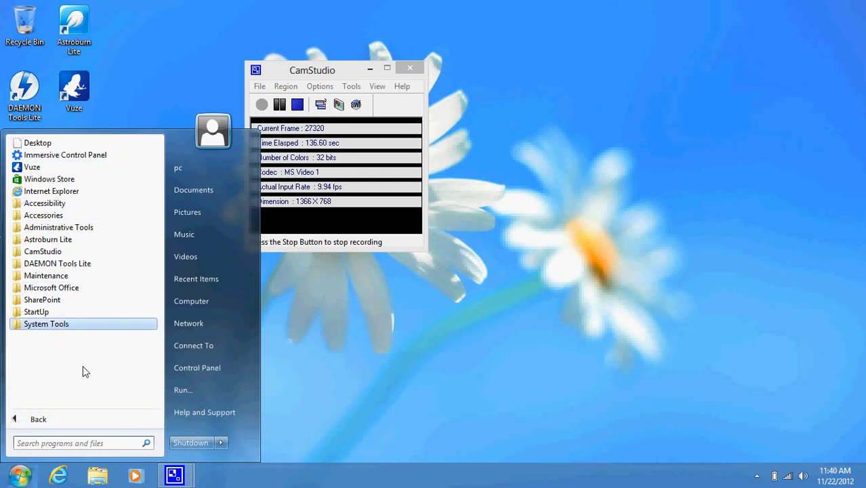
mouse_move(103, 439)
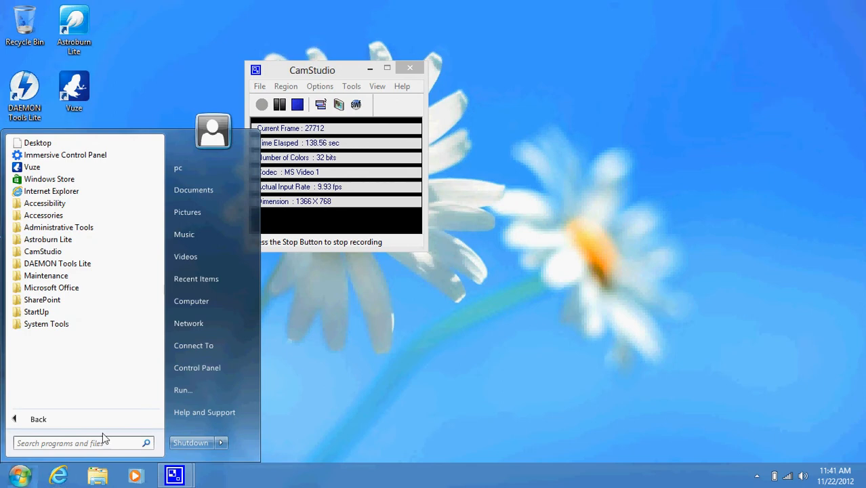
left_click(325, 453)
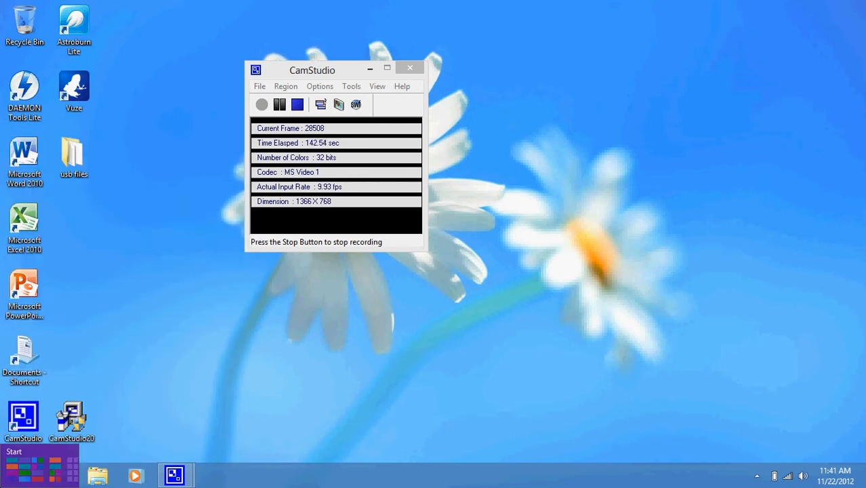
- Show the Windows 8 Start screen, browse its full Apps list sideways, and return to Start
left_click(14, 468)
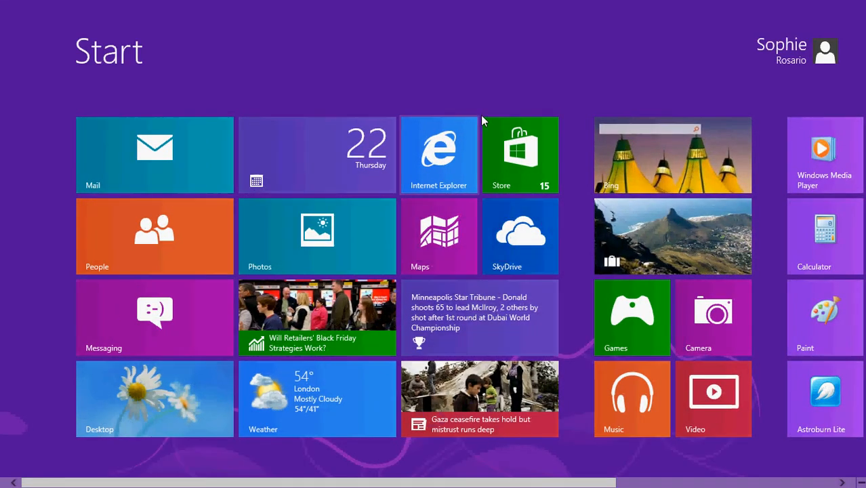
mouse_move(315, 74)
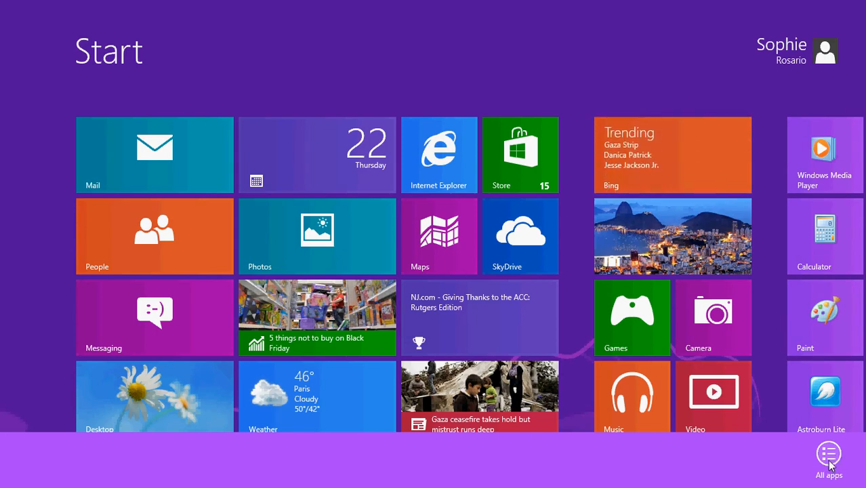
left_click(828, 453)
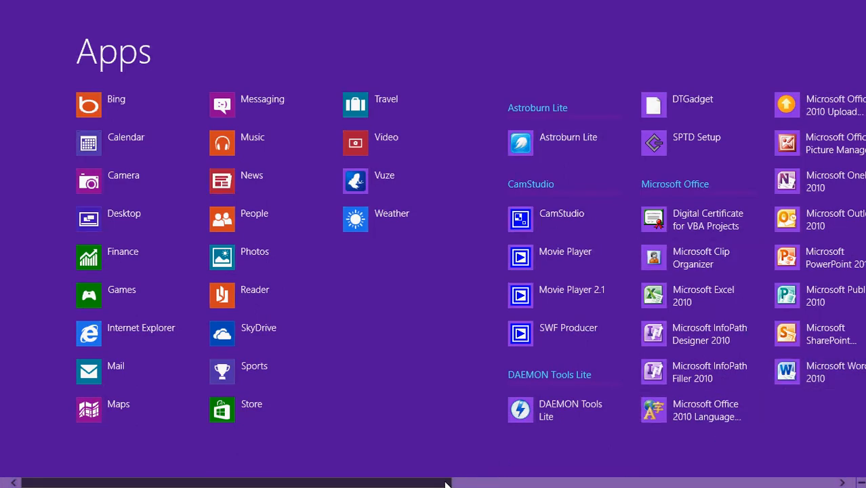
scroll("right", 3)
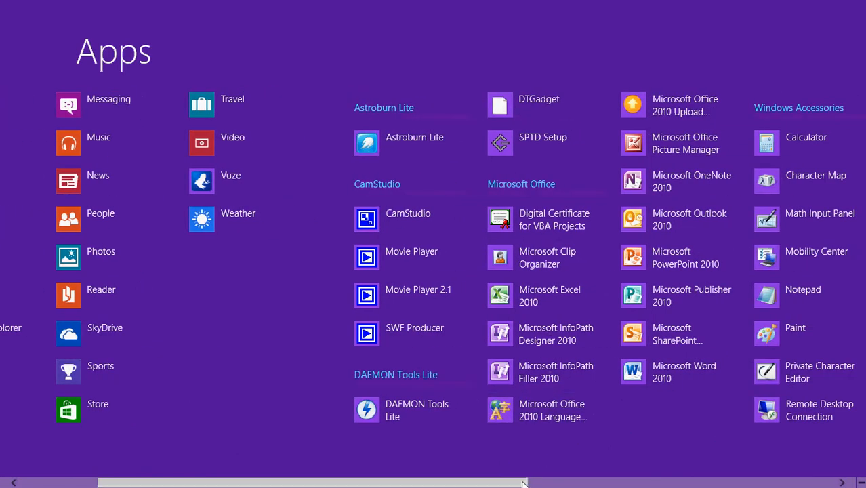
scroll("right", 3)
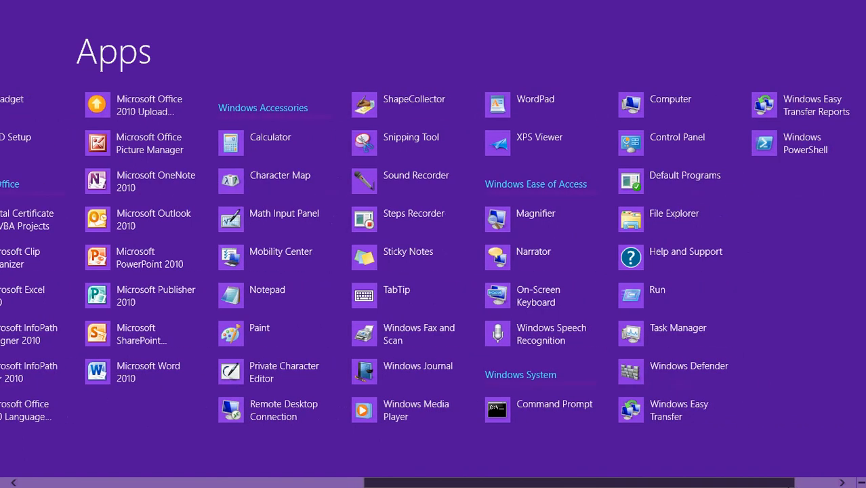
scroll("left", 3)
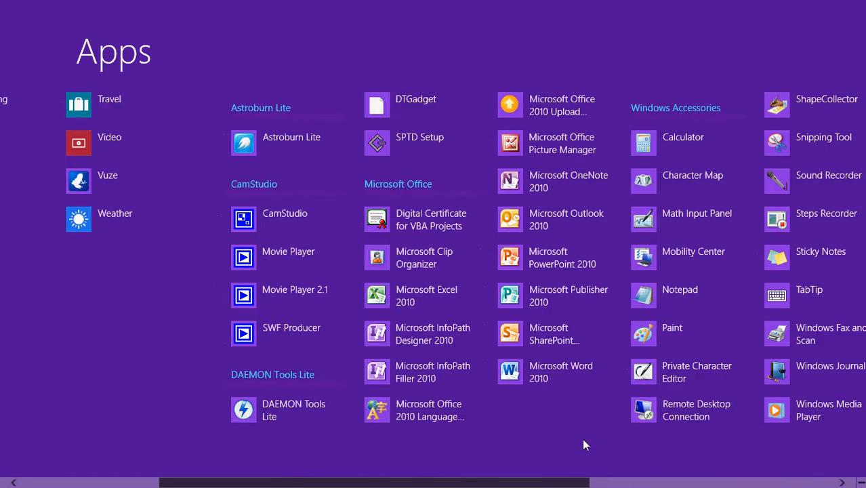
scroll("left", 3)
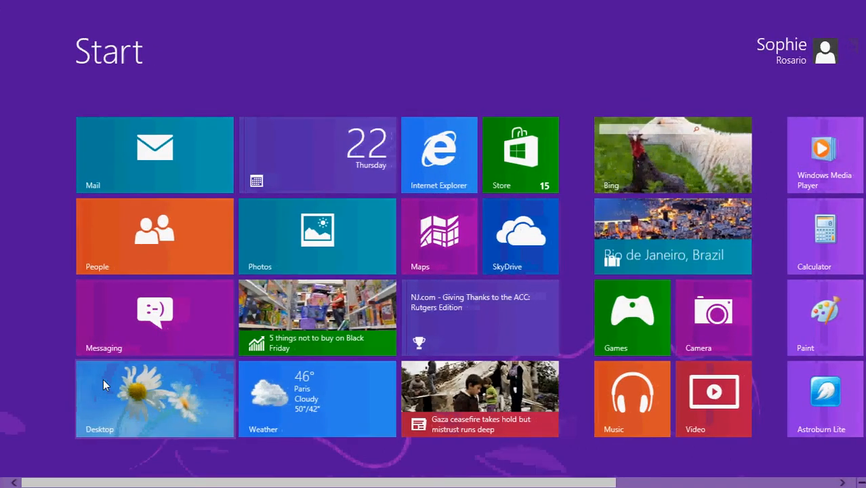
- Go back to the desktop and open ViStart's Windows 7-style Start menu from the taskbar orb
left_click(155, 399)
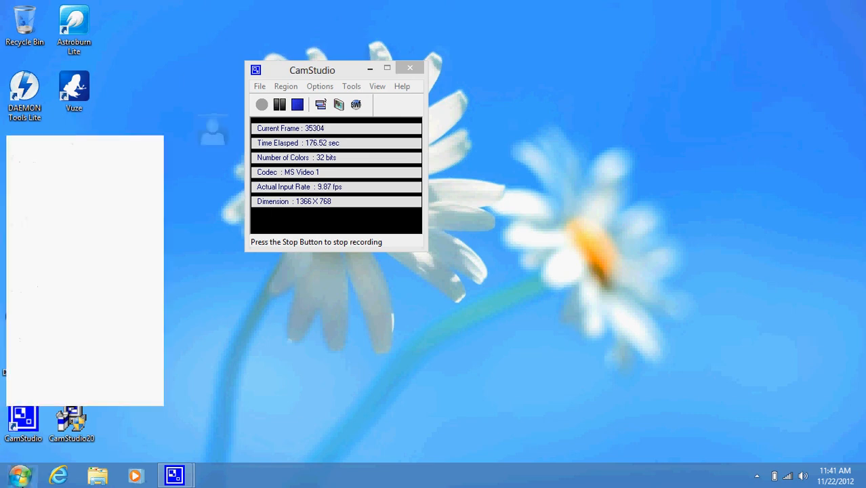
left_click(19, 474)
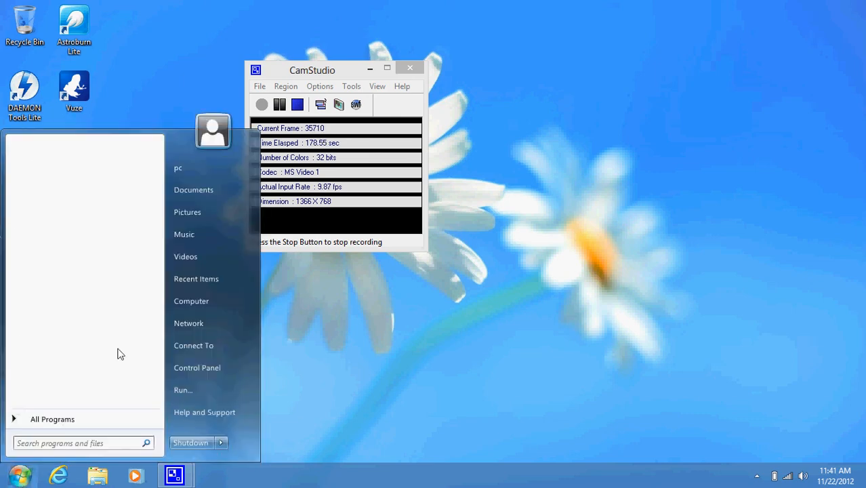